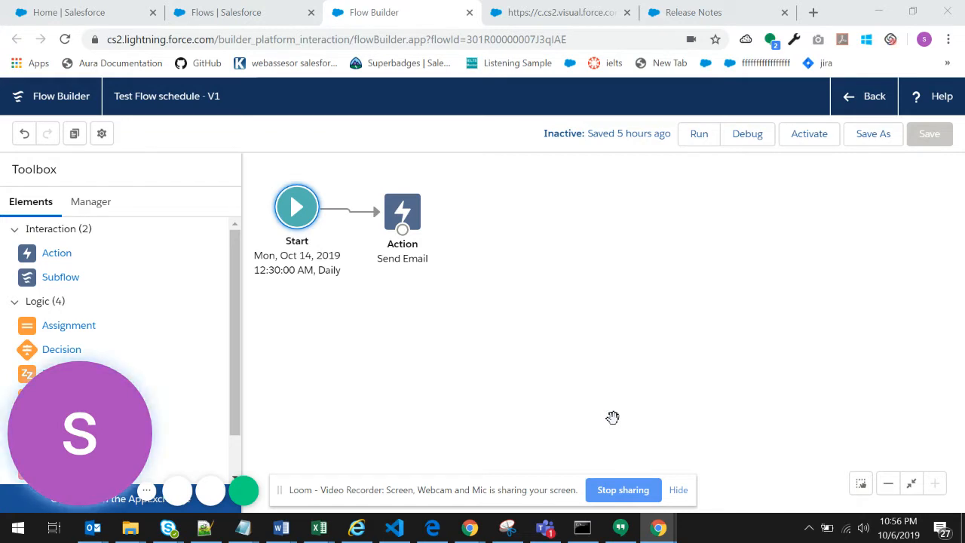
pyautogui.moveTo(451, 302)
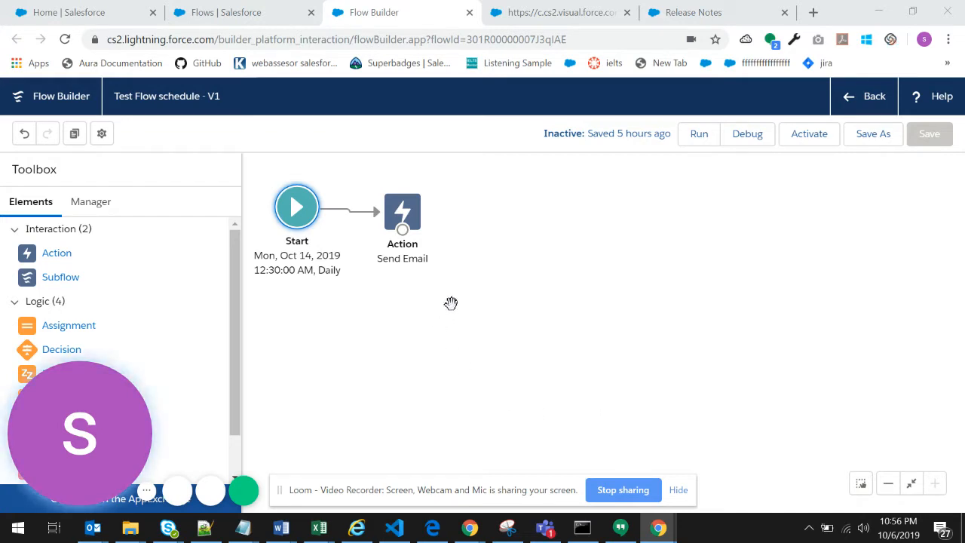
pyautogui.moveTo(590, 282)
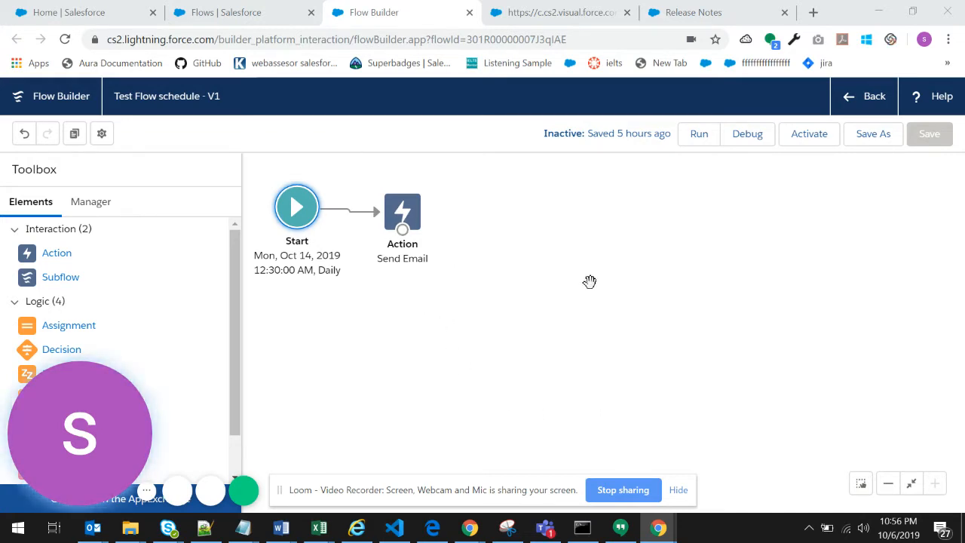
pyautogui.moveTo(490, 214)
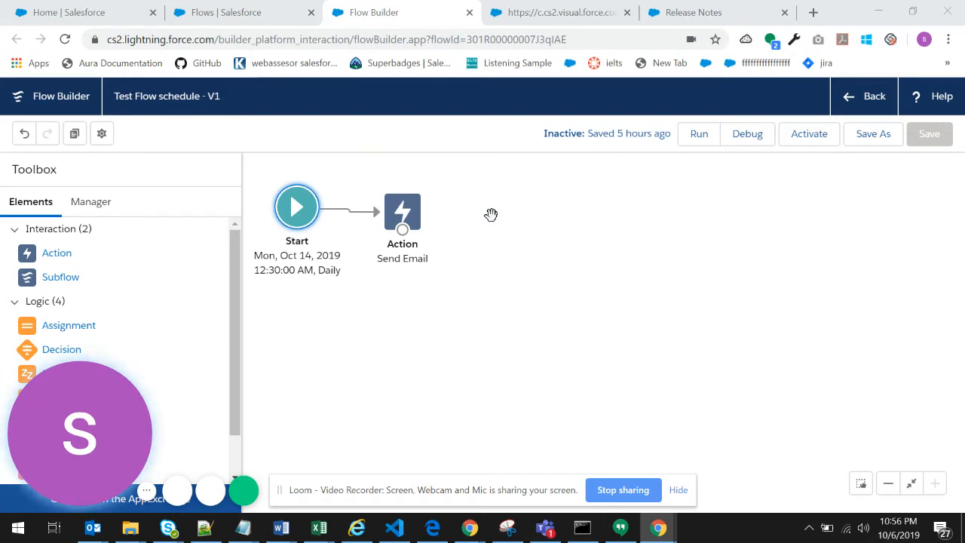
pyautogui.moveTo(338, 274)
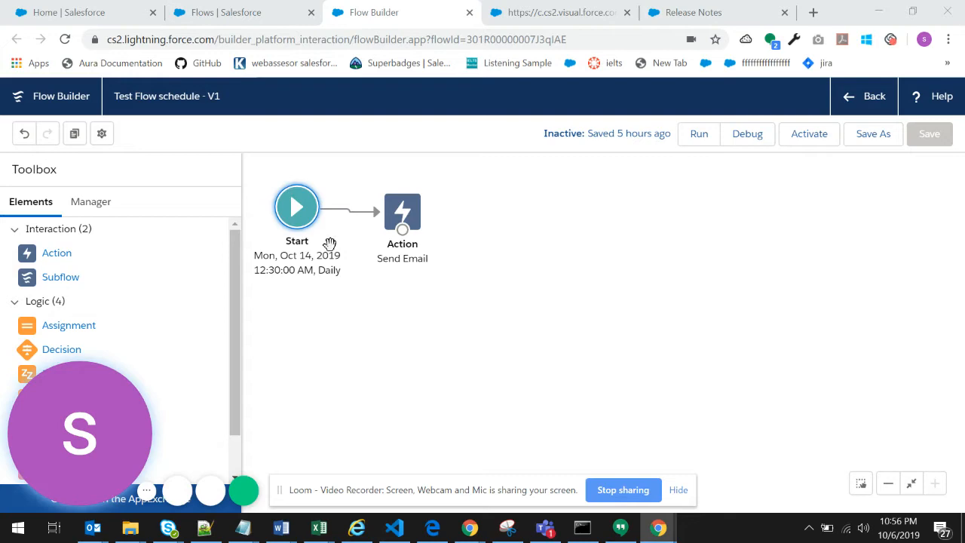
pyautogui.moveTo(310, 232)
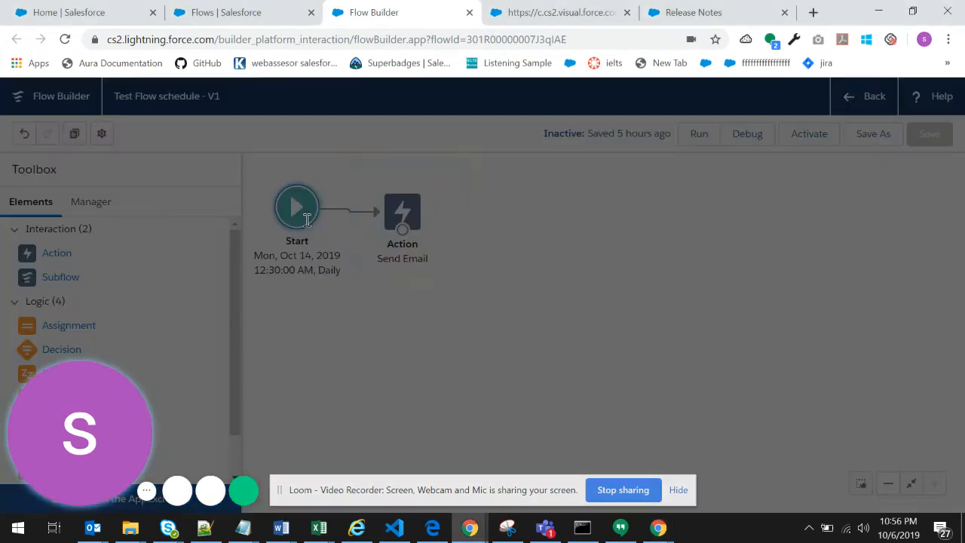
# - Check the Start element's schedule reads Oct 14, 2019 at 12:30 AM, daily
pyautogui.doubleClick(296, 208)
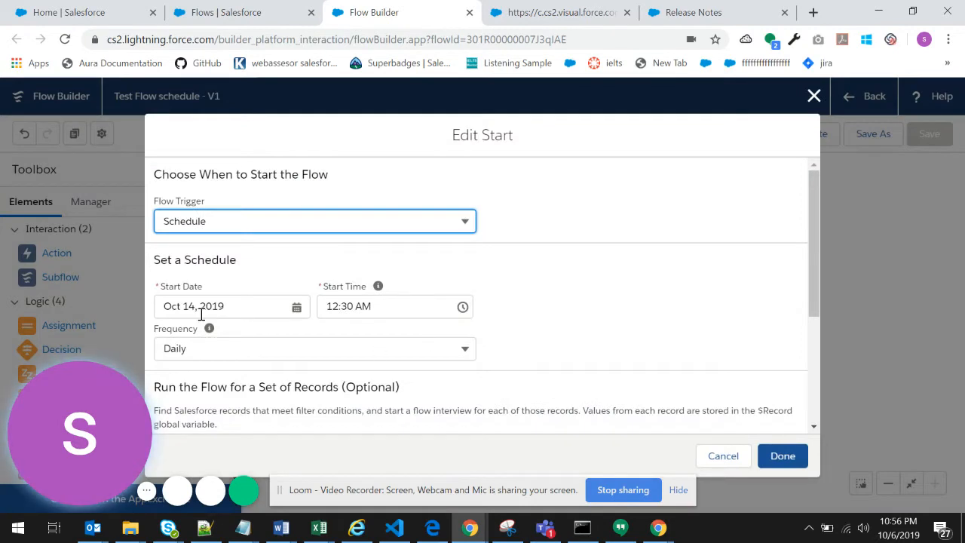
pyautogui.click(295, 306)
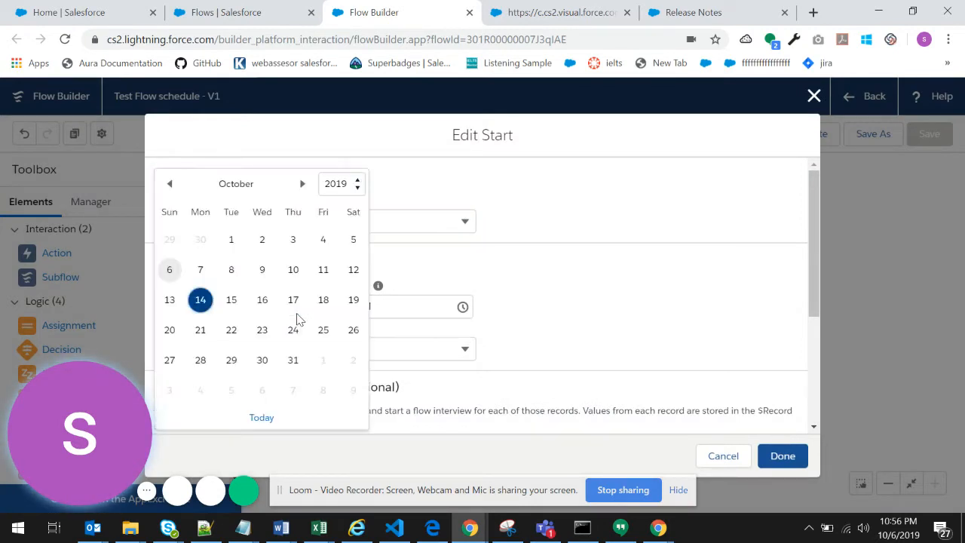
pyautogui.moveTo(299, 326)
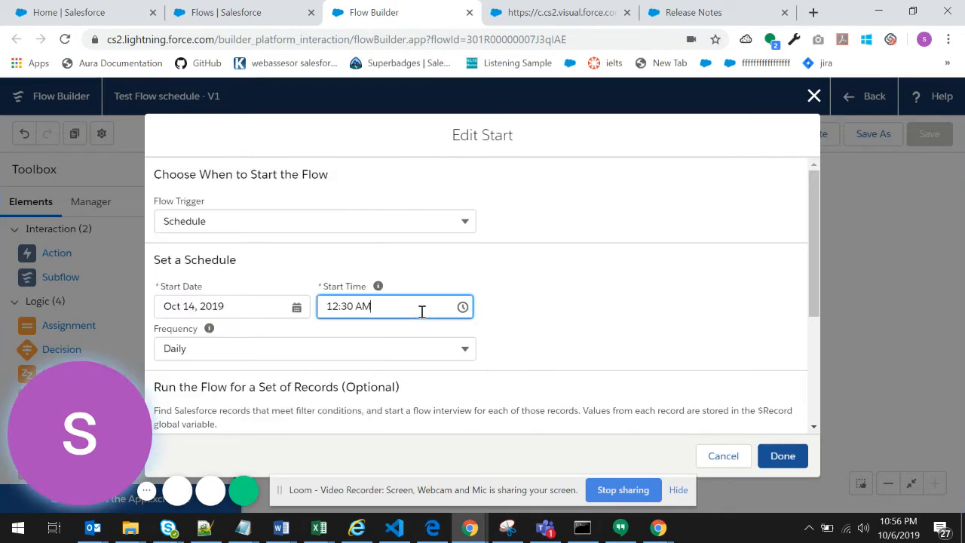
pyautogui.click(461, 306)
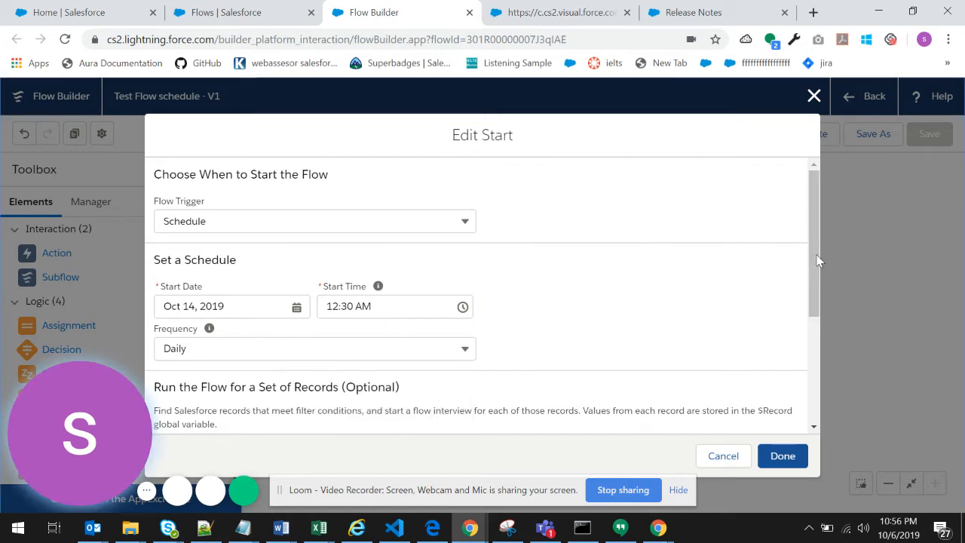
# - Review the record filter: Organization records where Id does not equal an empty string
pyautogui.scroll(-3)
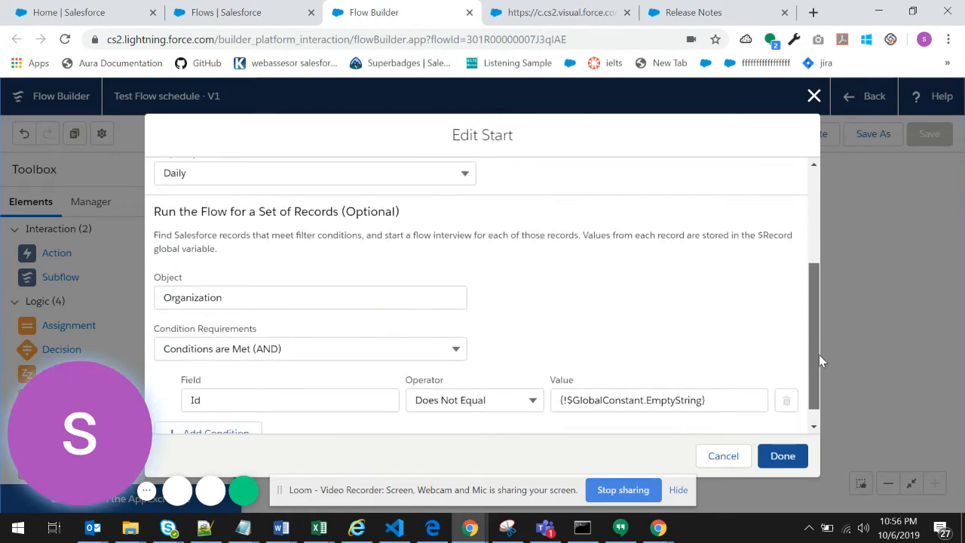
pyautogui.scroll(-3)
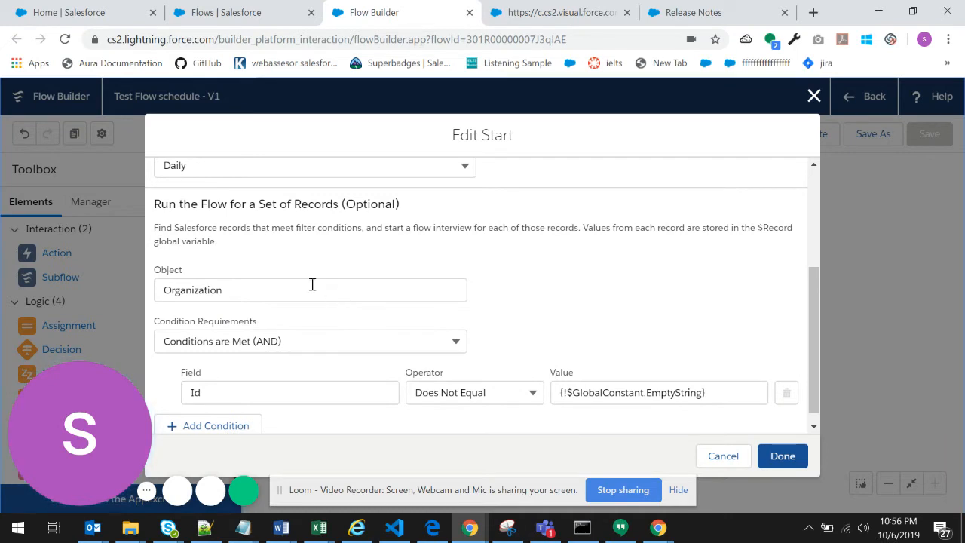
pyautogui.moveTo(238, 290)
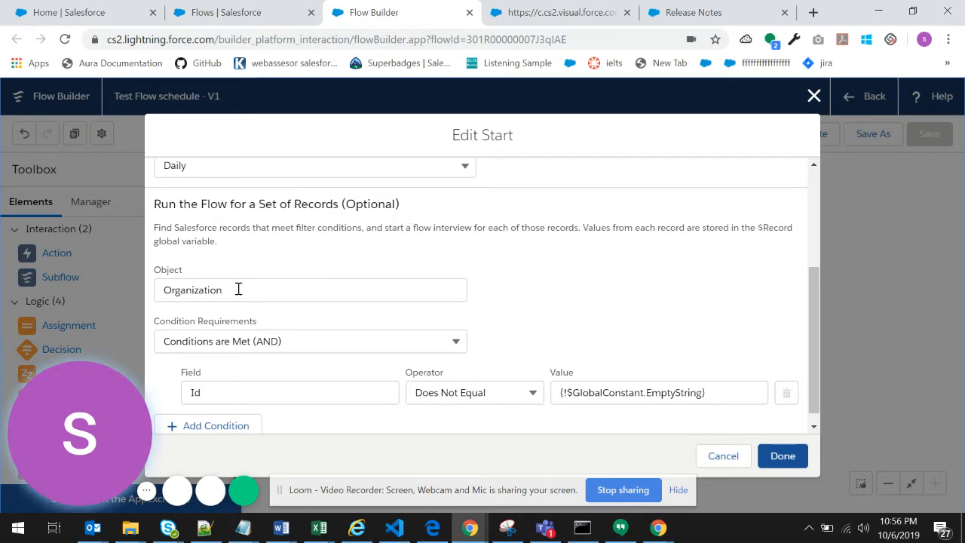
pyautogui.moveTo(313, 291)
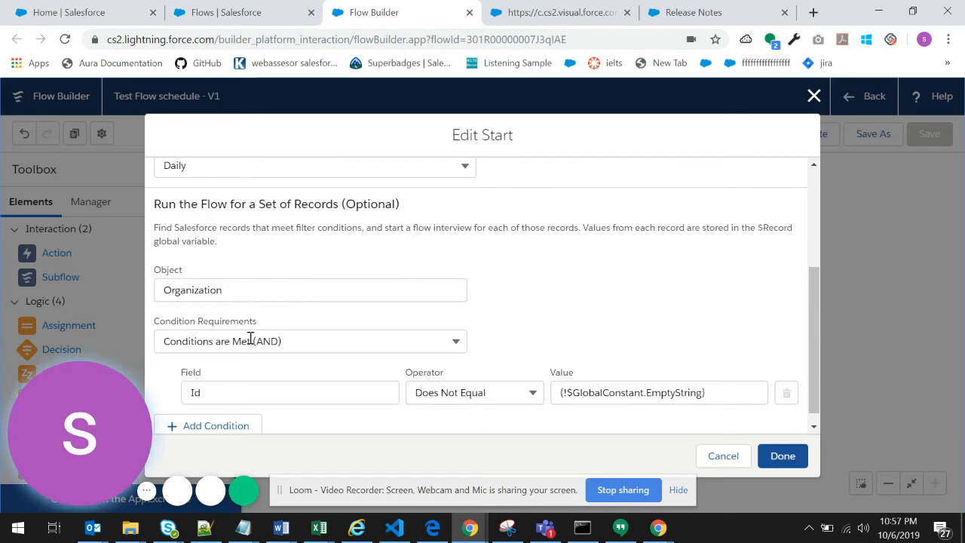
pyautogui.moveTo(814, 376)
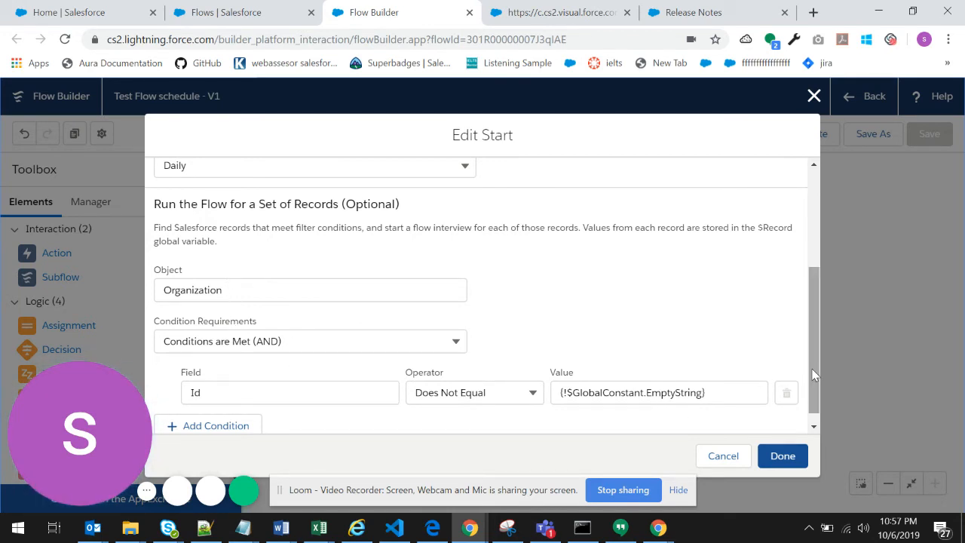
pyautogui.scroll(3)
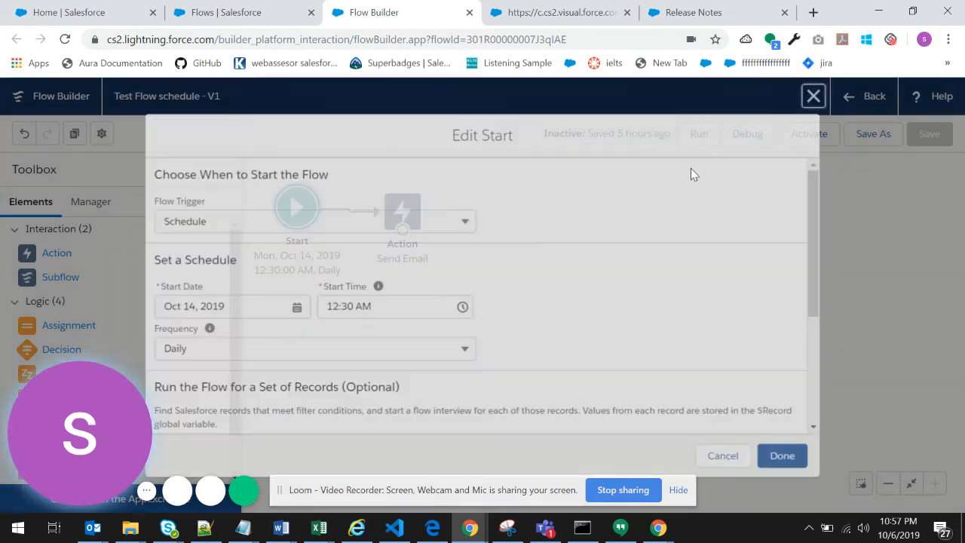
# - Dismiss Edit Start, returning to the canvas with Start linked to Send Email
pyautogui.click(814, 97)
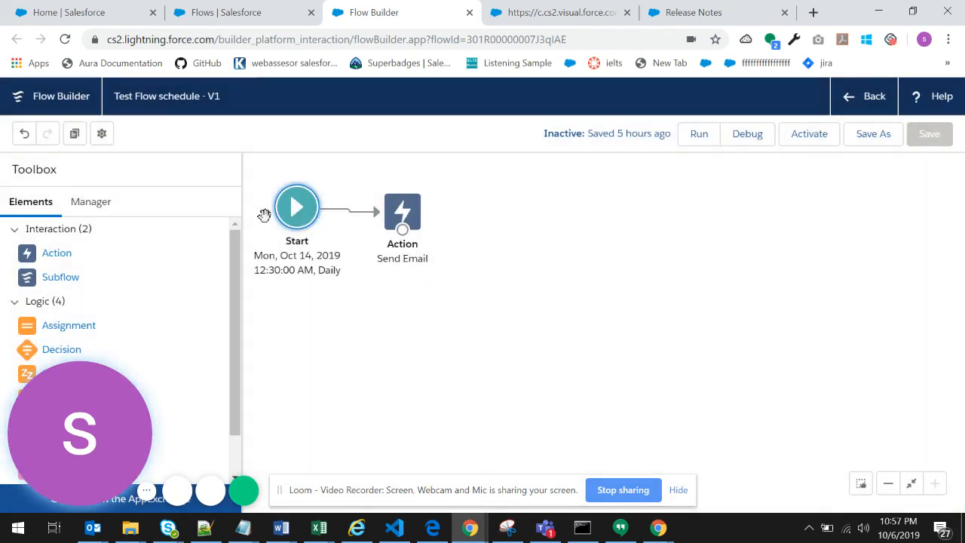
pyautogui.moveTo(411, 312)
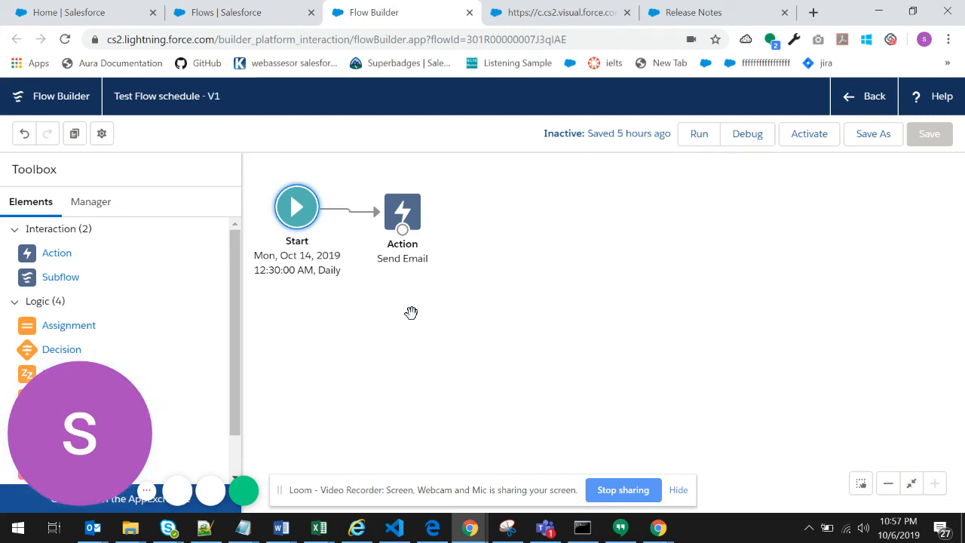
pyautogui.moveTo(482, 232)
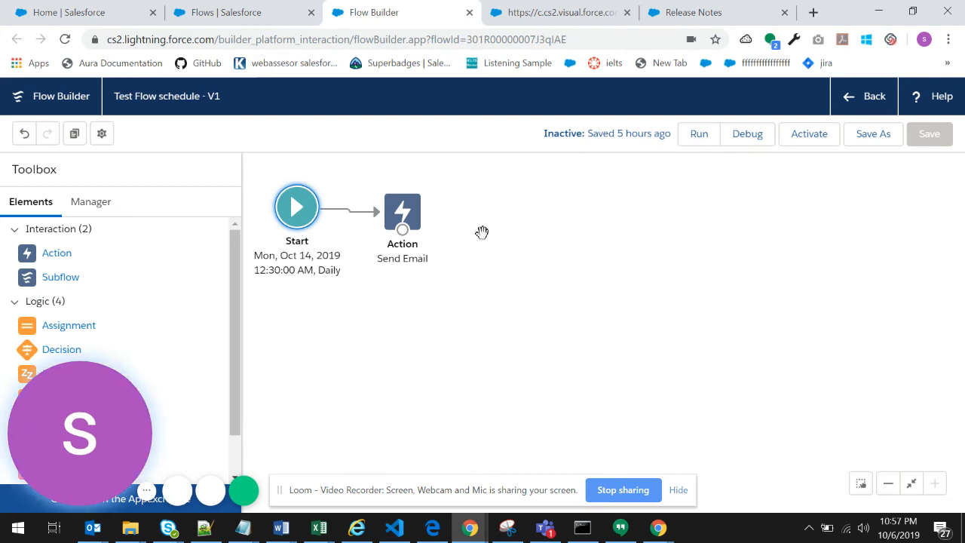